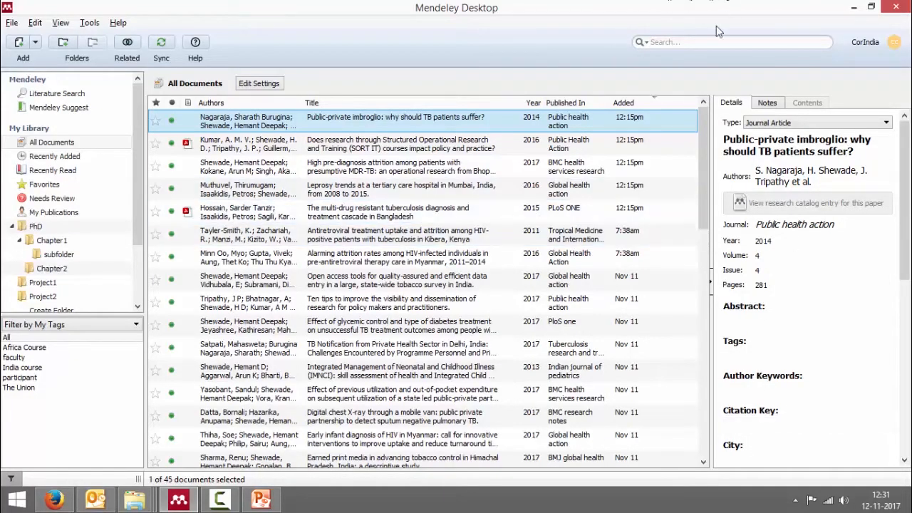
- Search the library for 'ajay tuberculosis', listing seven matching articles with terms highlighted
click(735, 42)
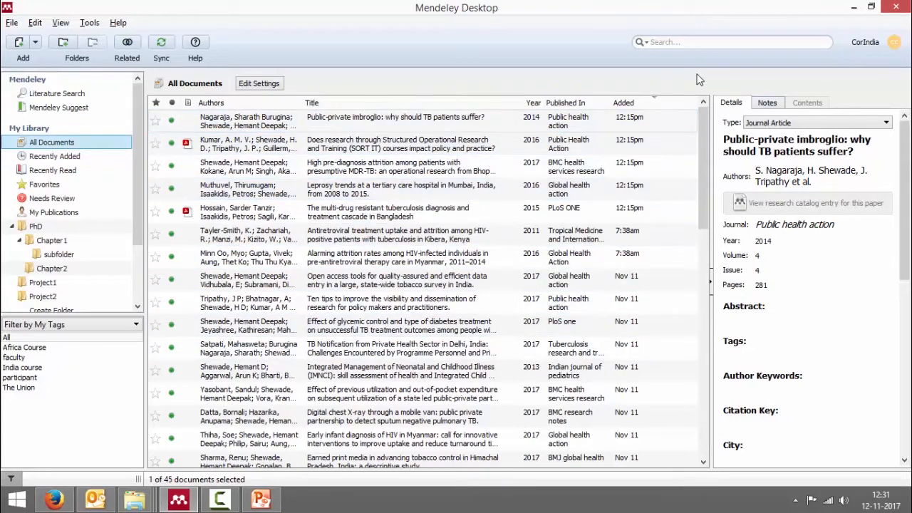
click(732, 41)
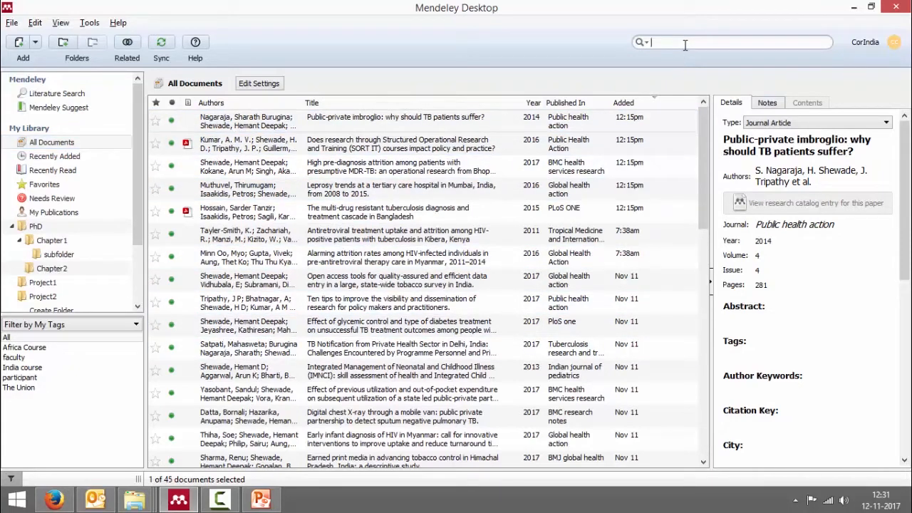
text(ajay)
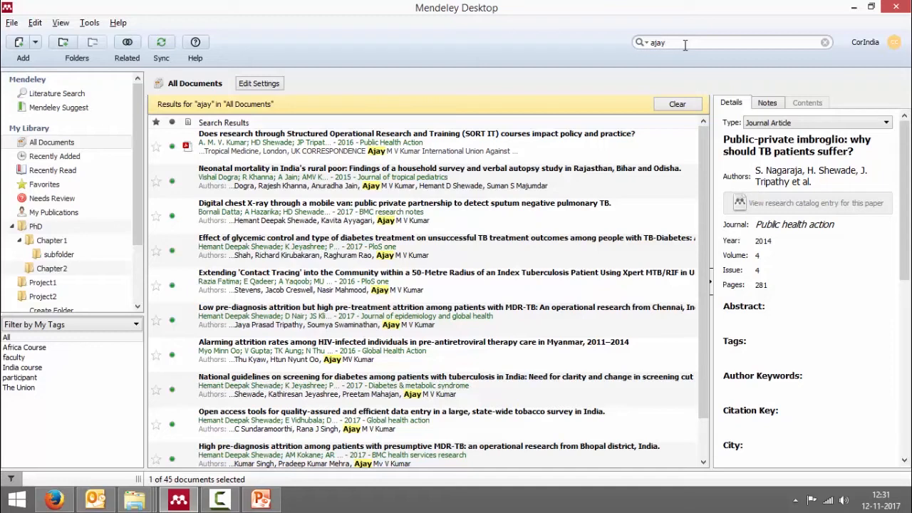
text(tuberculo)
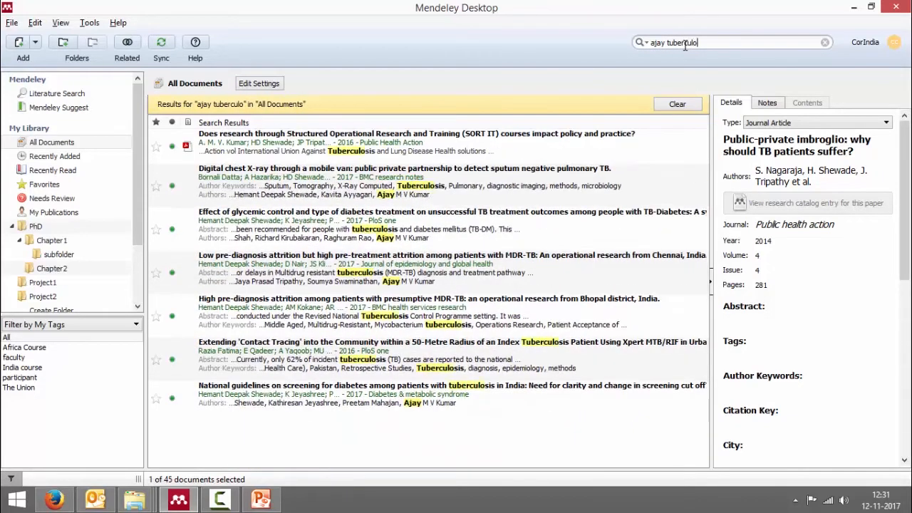
text(sis)
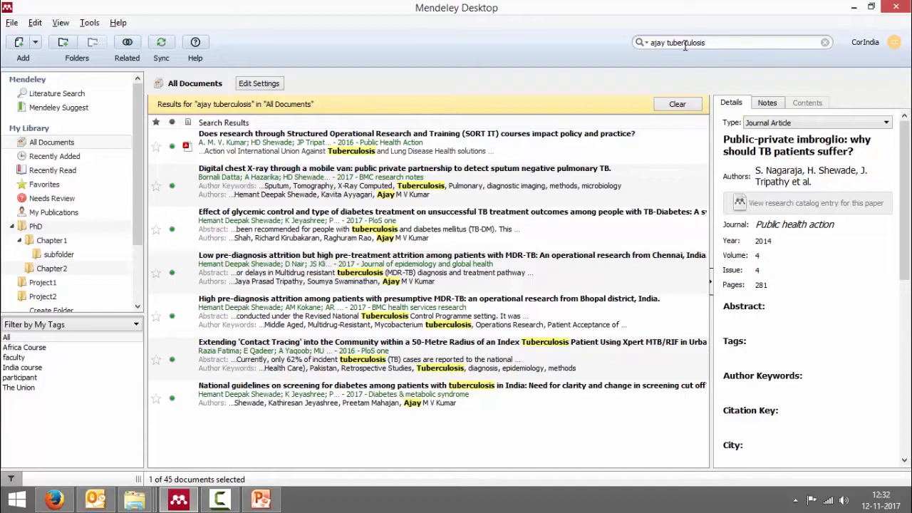
click(706, 42)
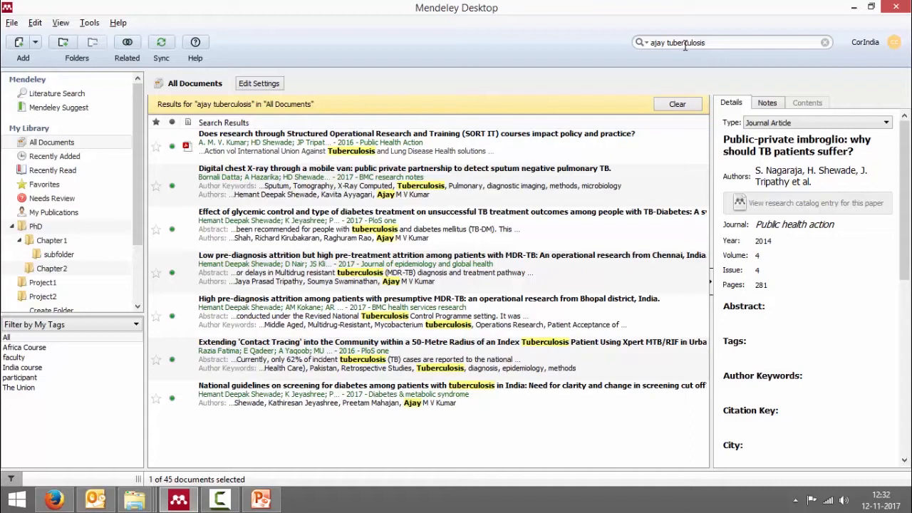
mouse_move(667, 57)
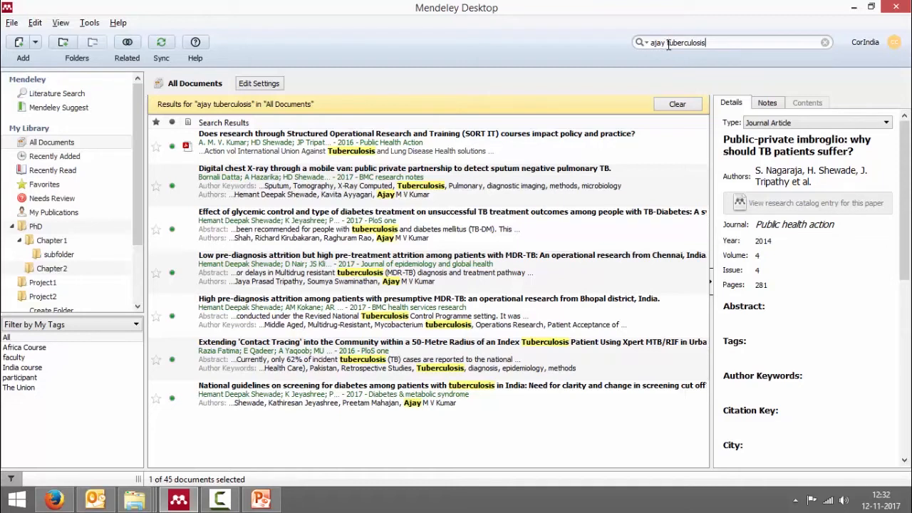
- Broaden the query to 'ajay OR tuberculosis' and view a result's details
text(OR)
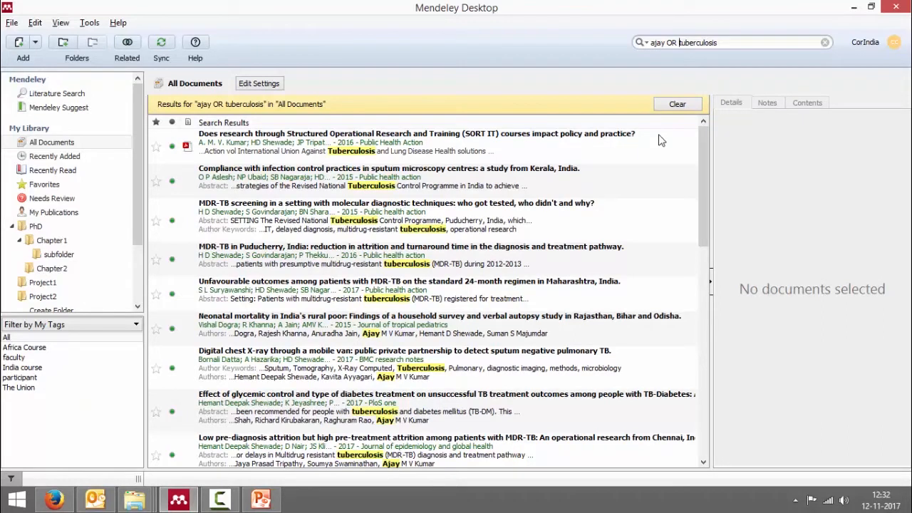
click(417, 142)
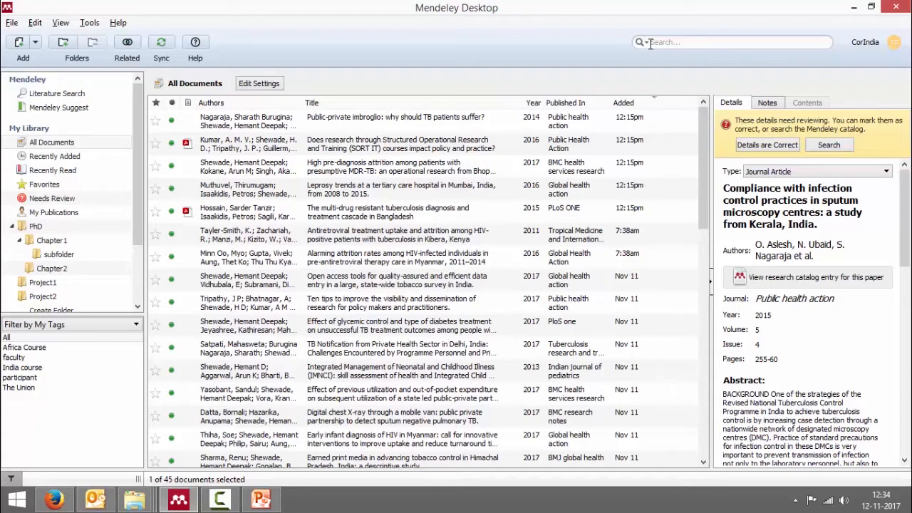
- Restrict the search field to authors and search for 'ajay'
click(641, 42)
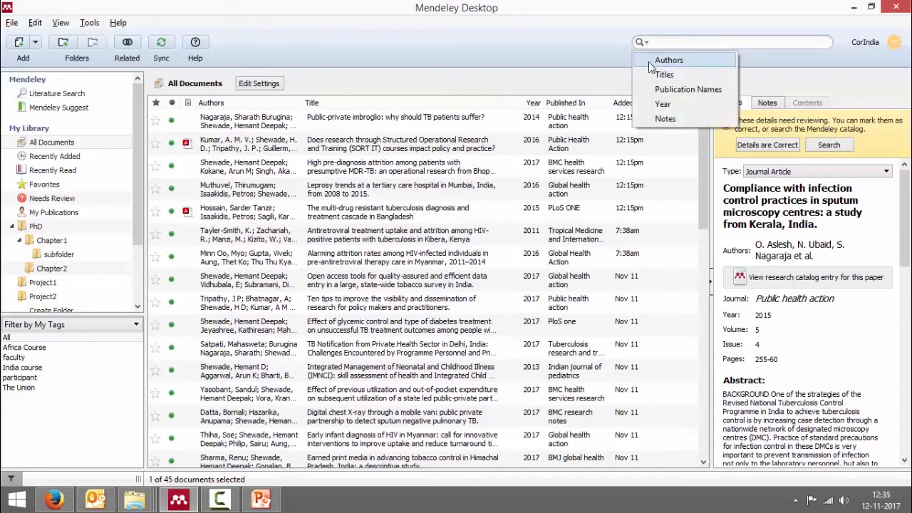
click(669, 60)
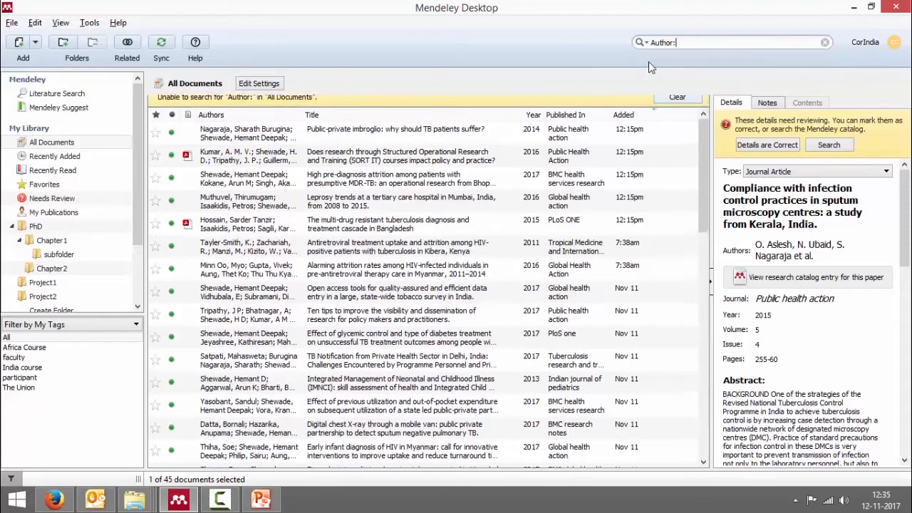
text(ajay)
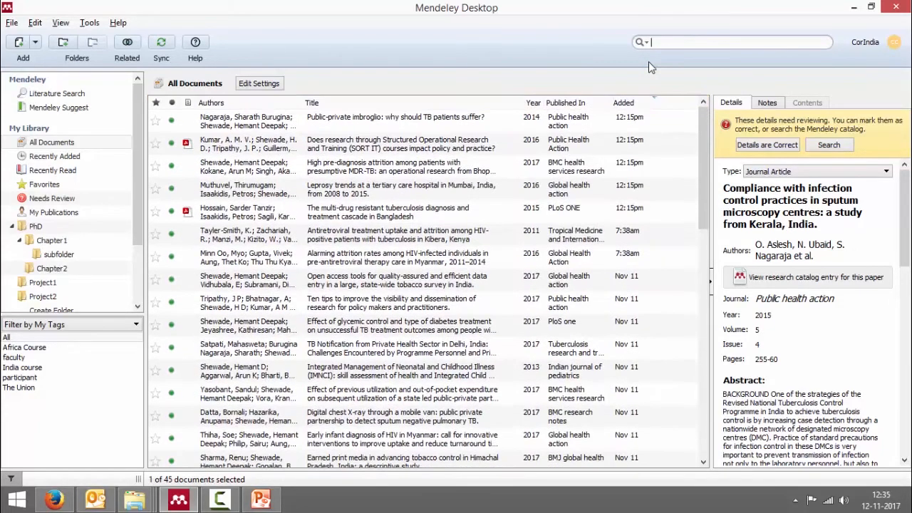
- Switch the search field to Year and search for 2016
click(649, 43)
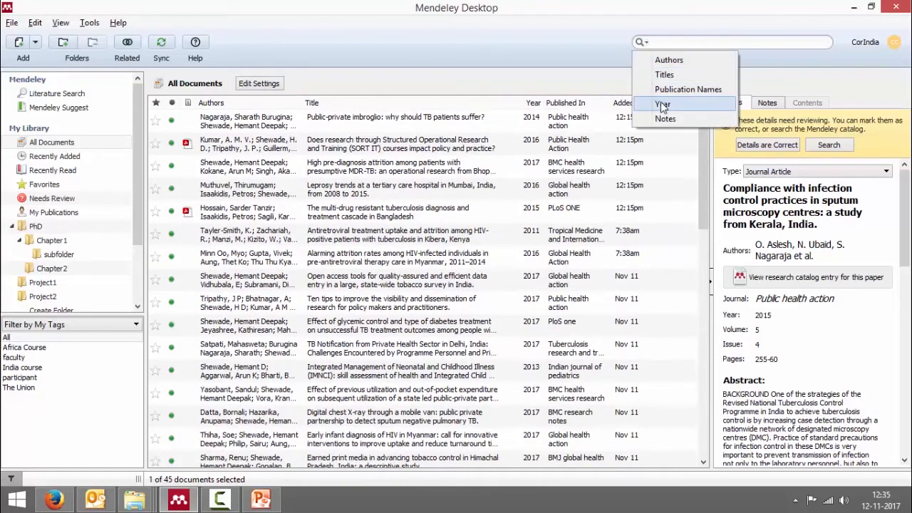
click(662, 105)
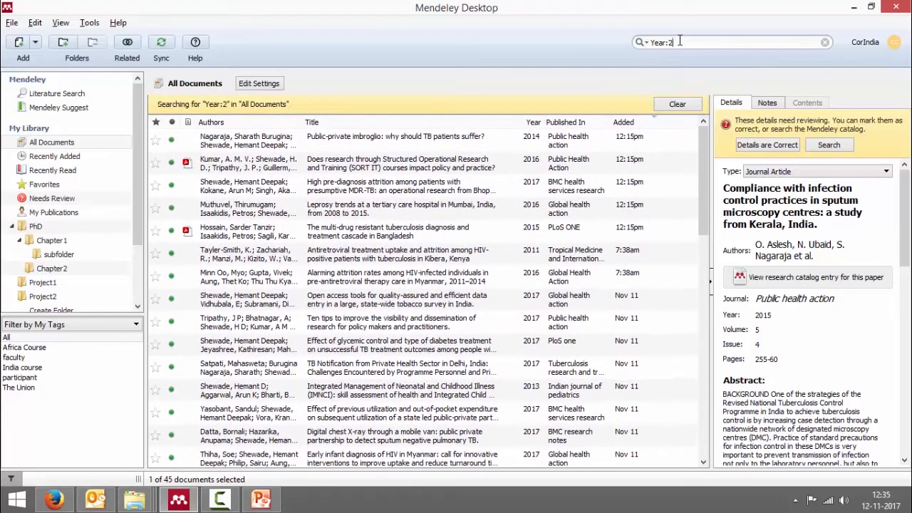
text(016)
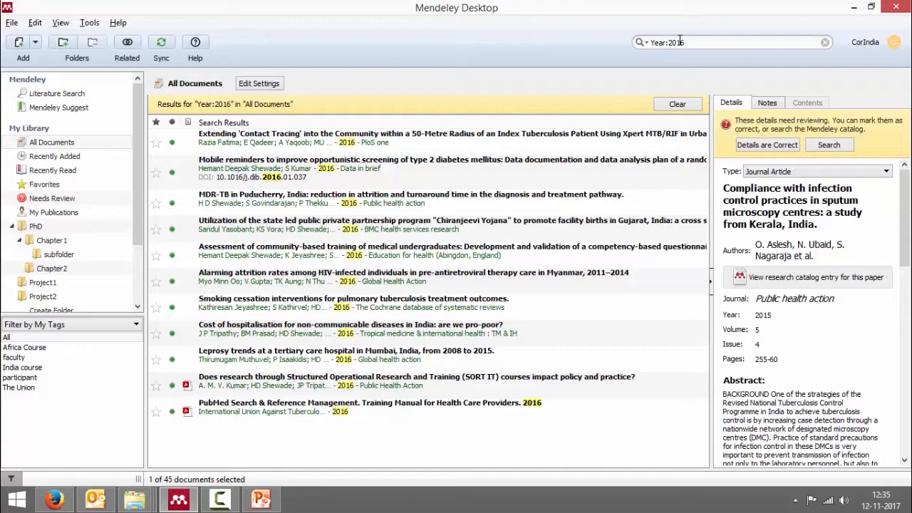
text(Y)
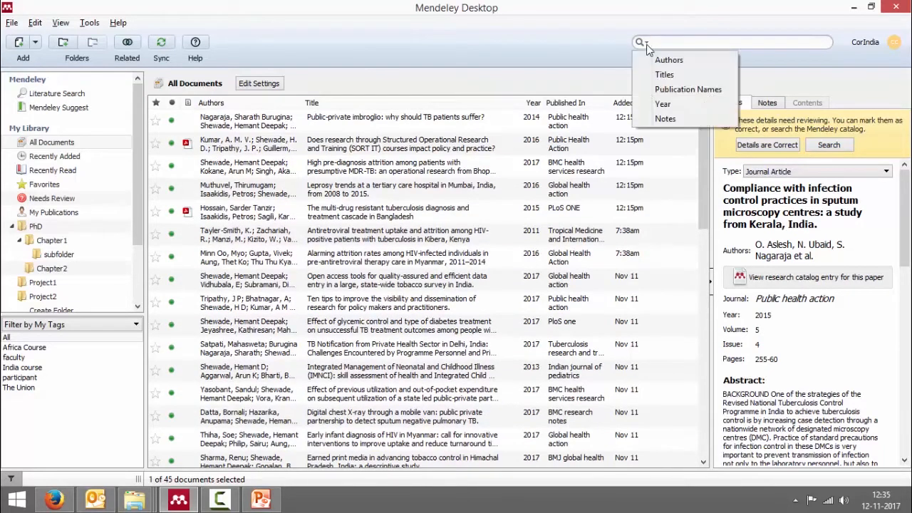
mouse_move(688, 89)
text(Title:po)
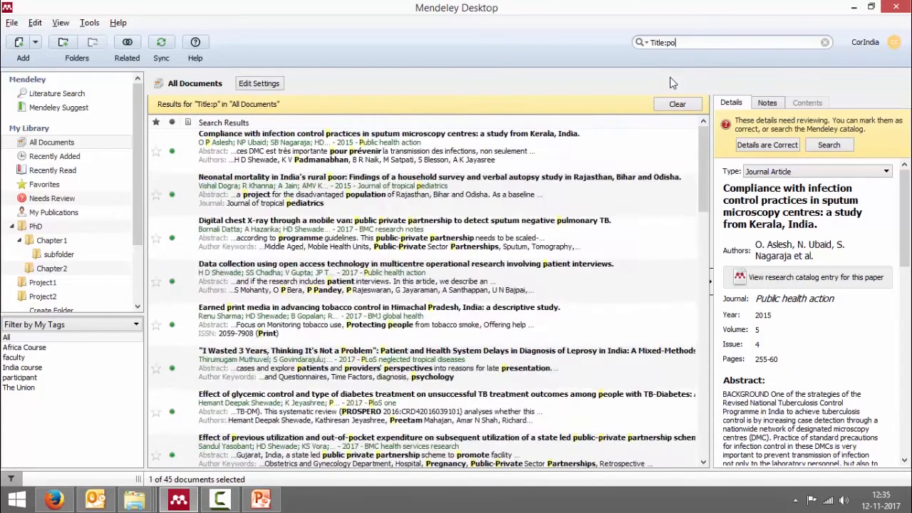
- Run a title search for 'policy', then clear it to list all 45 documents
text(licy)
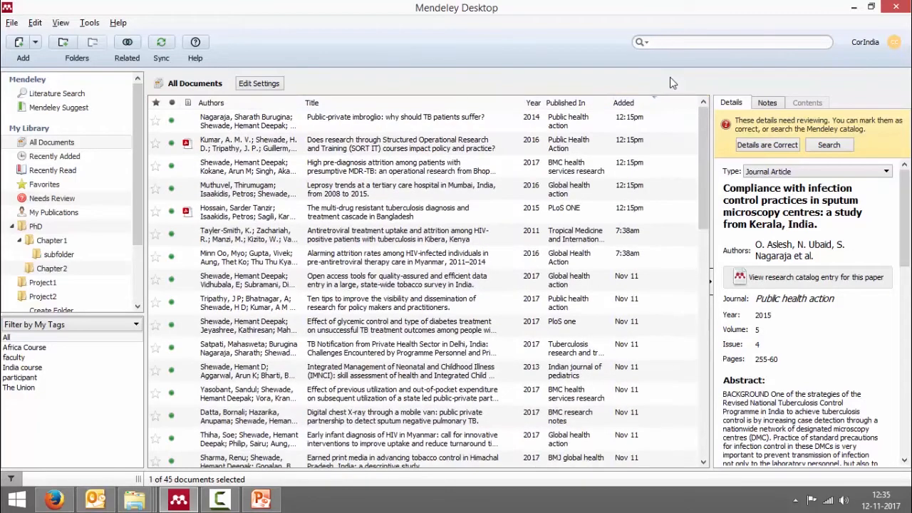
- Search for 'tags:The Union AND tags:faculty', returning two articles
click(731, 42)
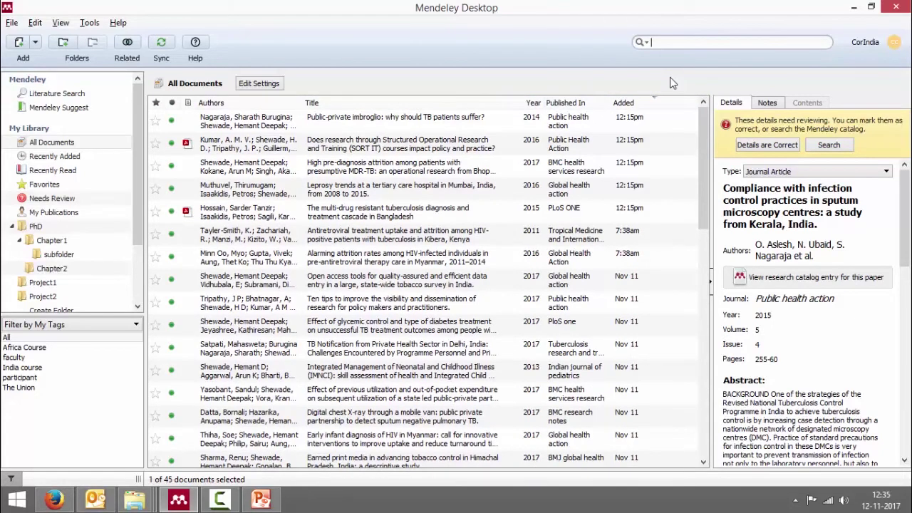
text(tags)
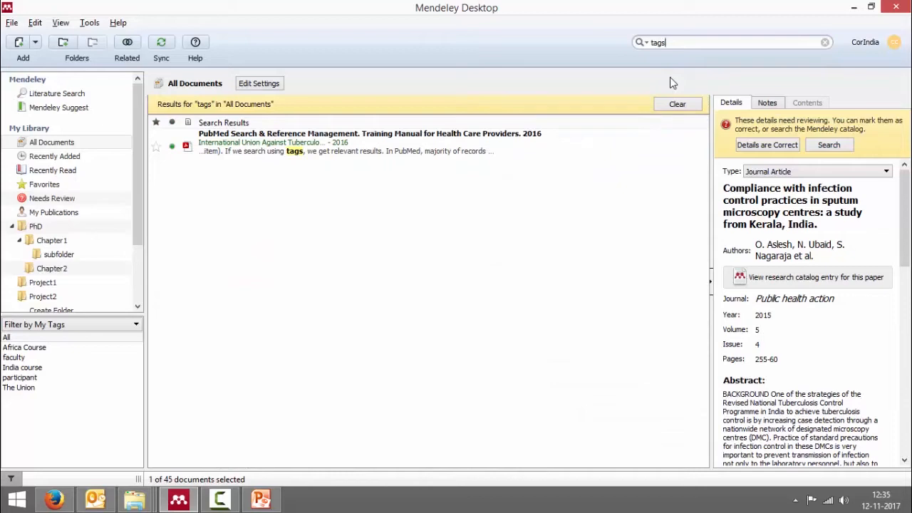
text(:)
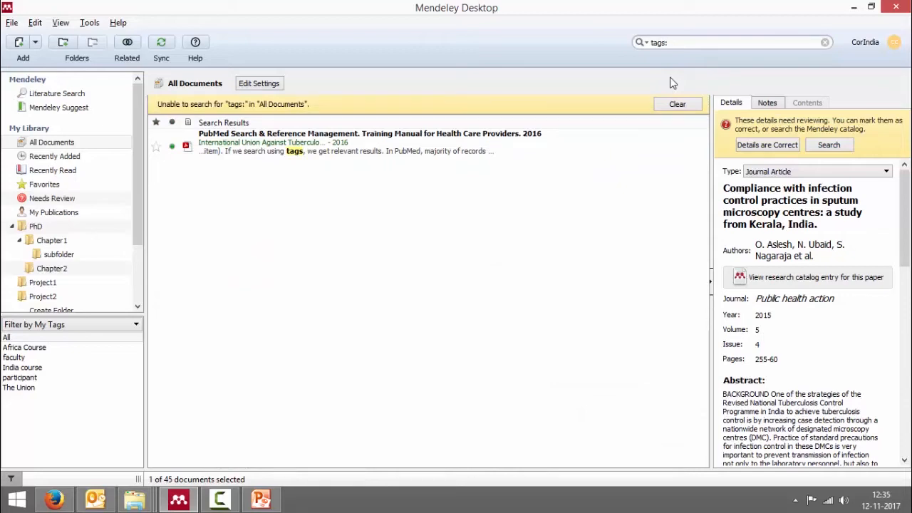
text(The)
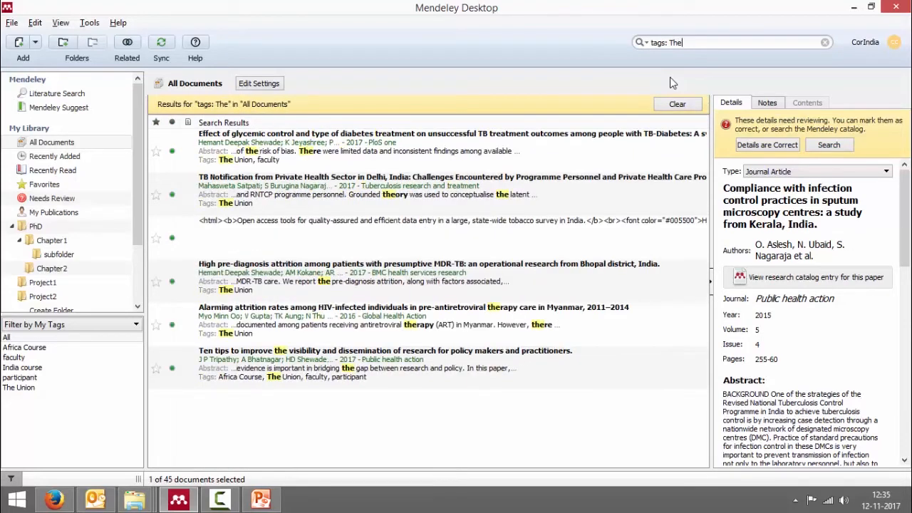
text(U)
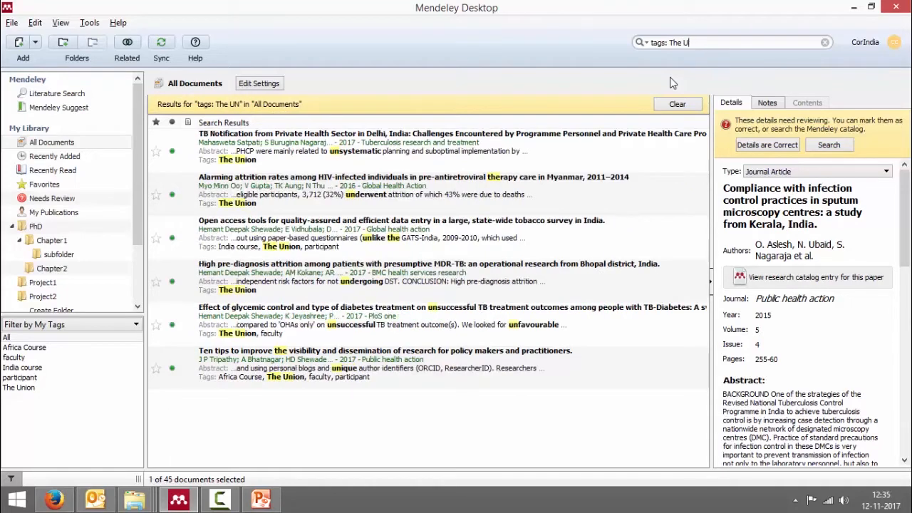
text(nion)
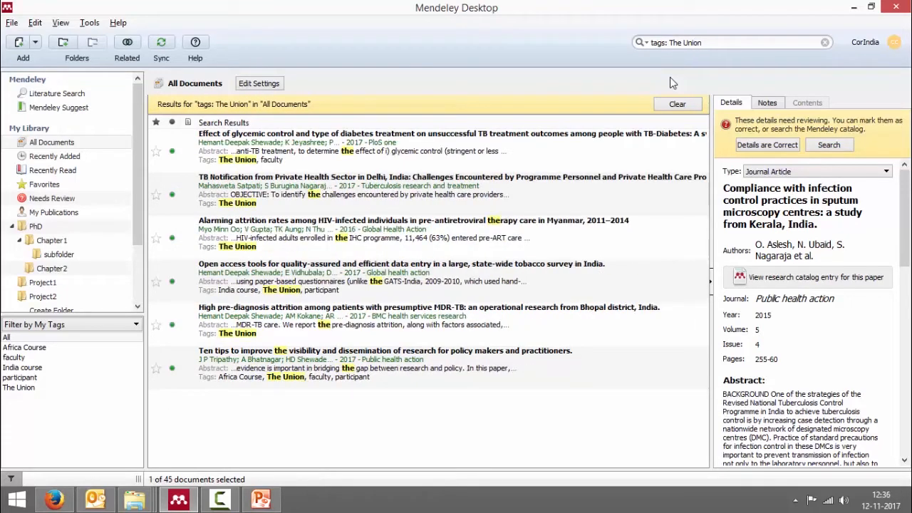
click(713, 42)
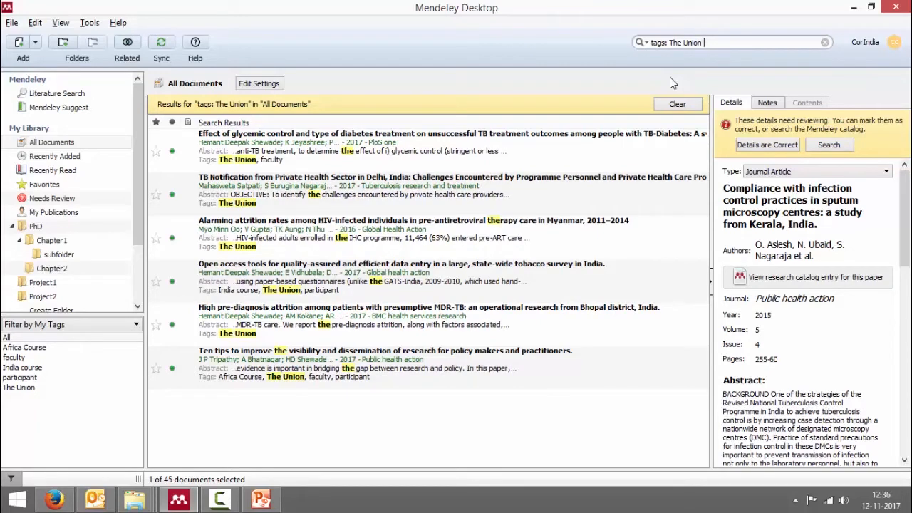
text(AND tags:)
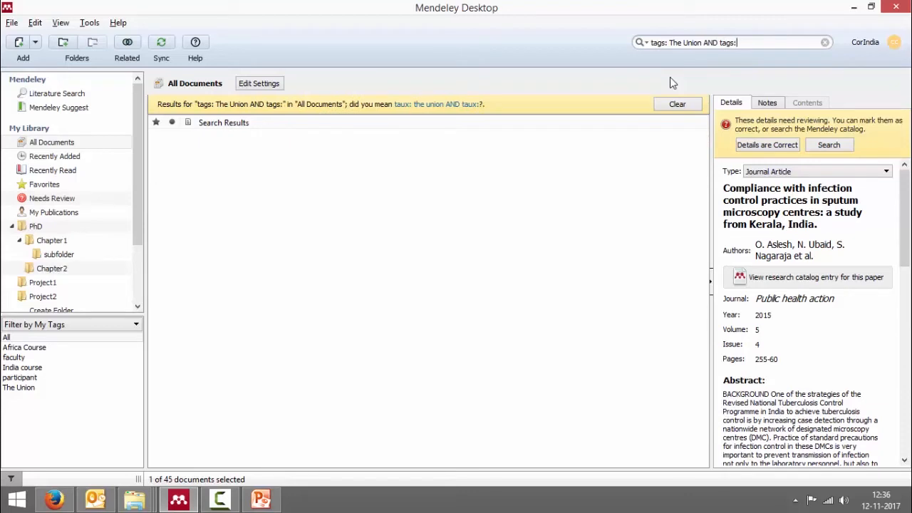
text(faculty)
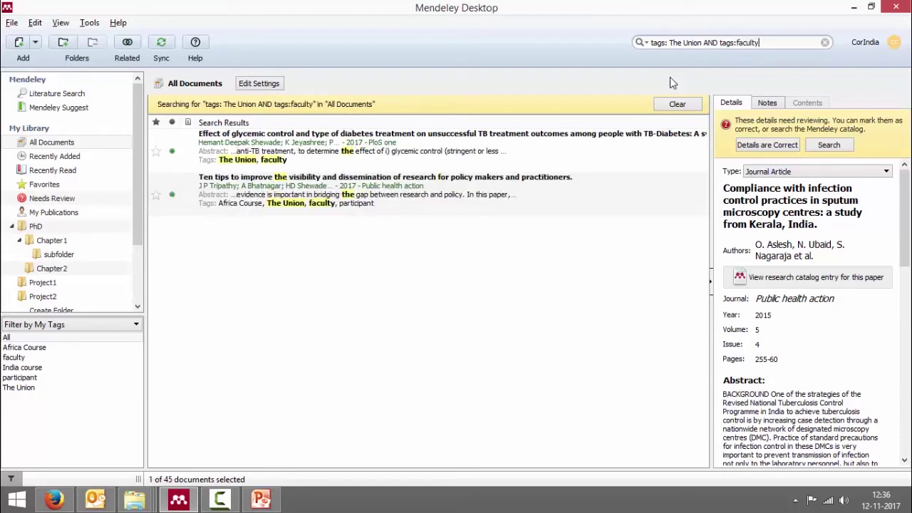
key(Return)
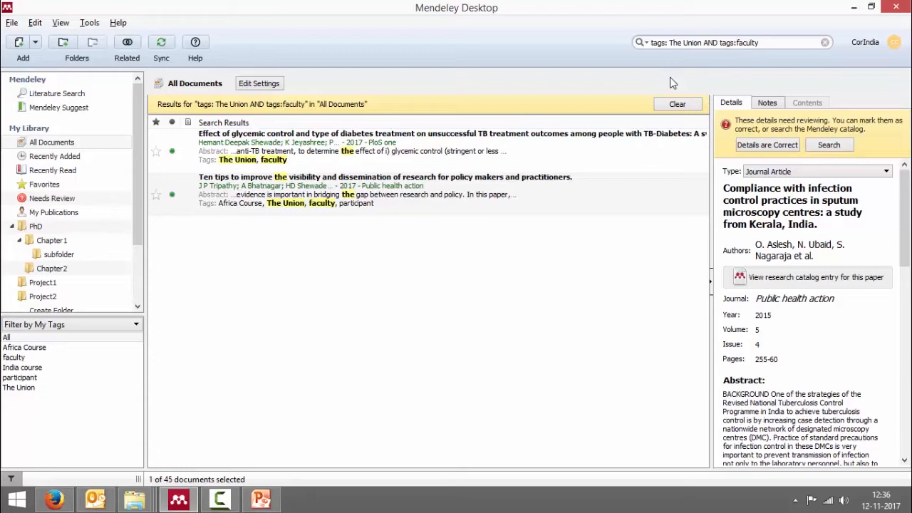
- Clear the tag search and open the SORT IT courses paper's PDF from the PhD folder
click(734, 42)
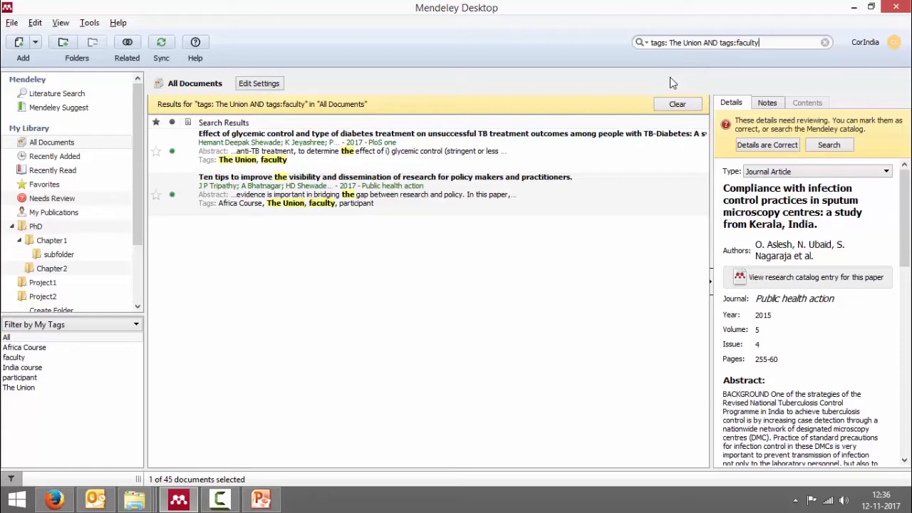
key(Backspace)
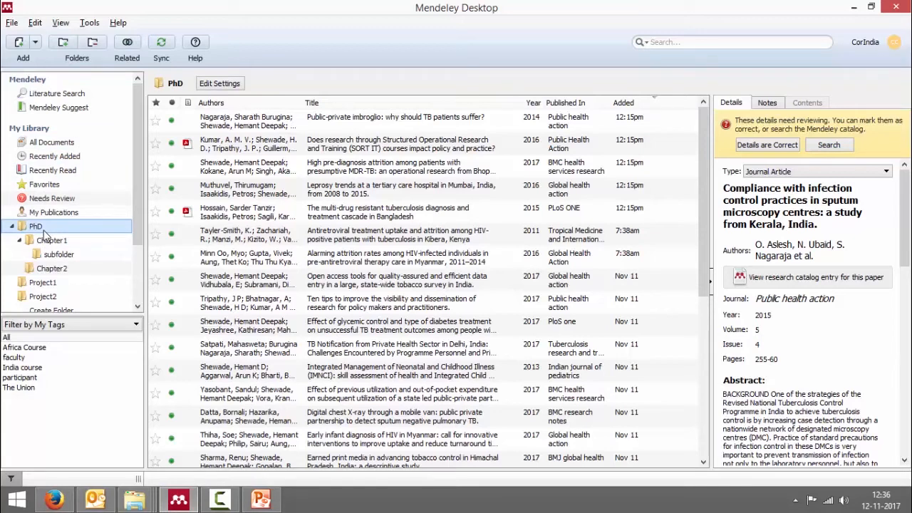
click(399, 234)
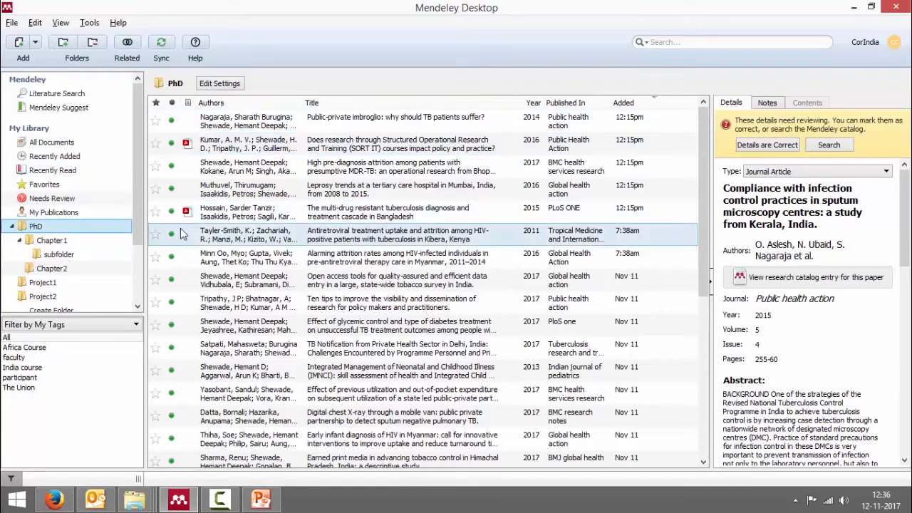
double_click(401, 143)
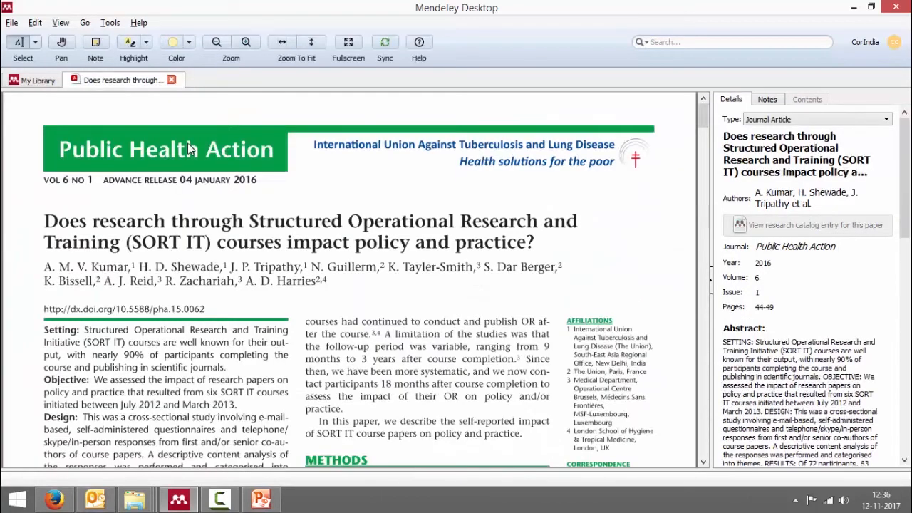
- Search the open SORT IT paper for 'policy', highlighting 83 matches
click(727, 41)
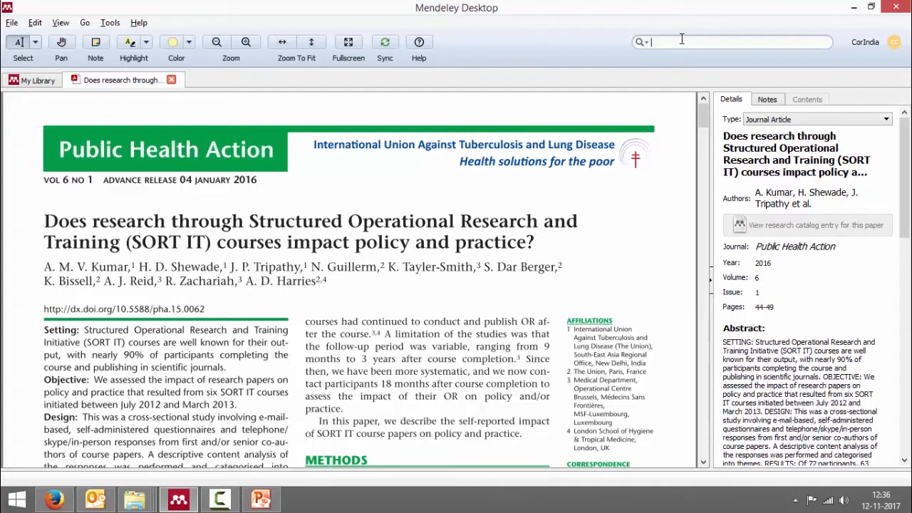
text(policy)
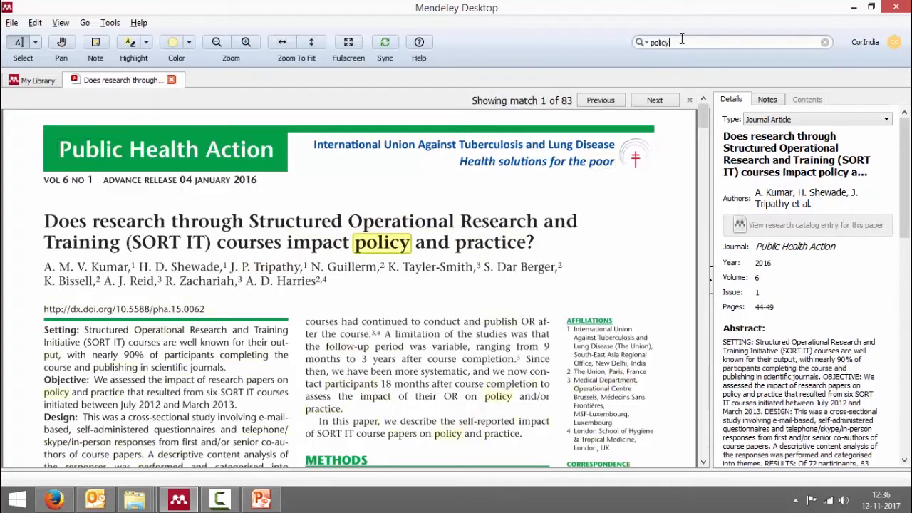